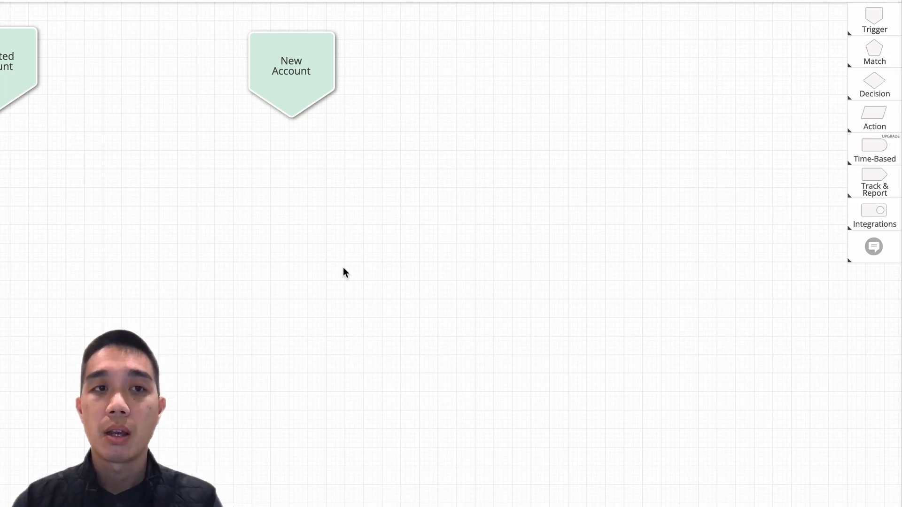
mouse_move(646, 136)
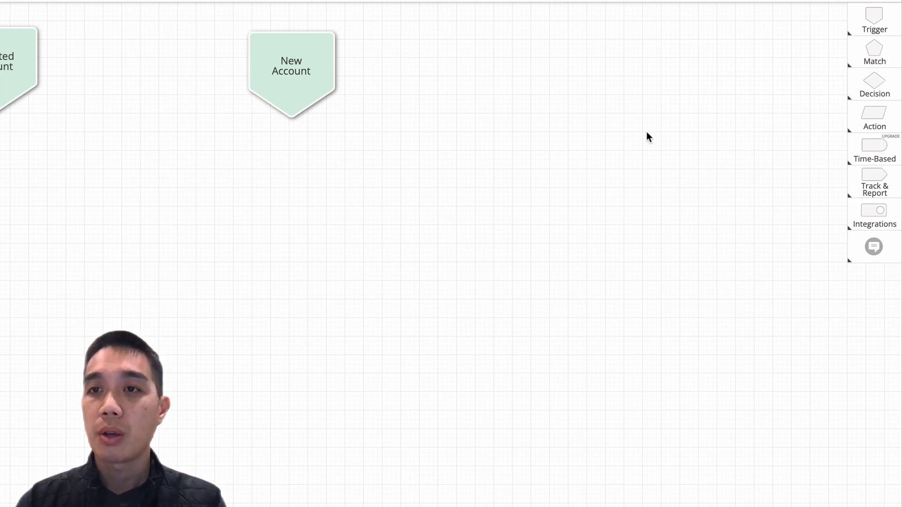
Place a 6sense Updated Intent trigger on the canvas and bring up its settings panel
click(870, 17)
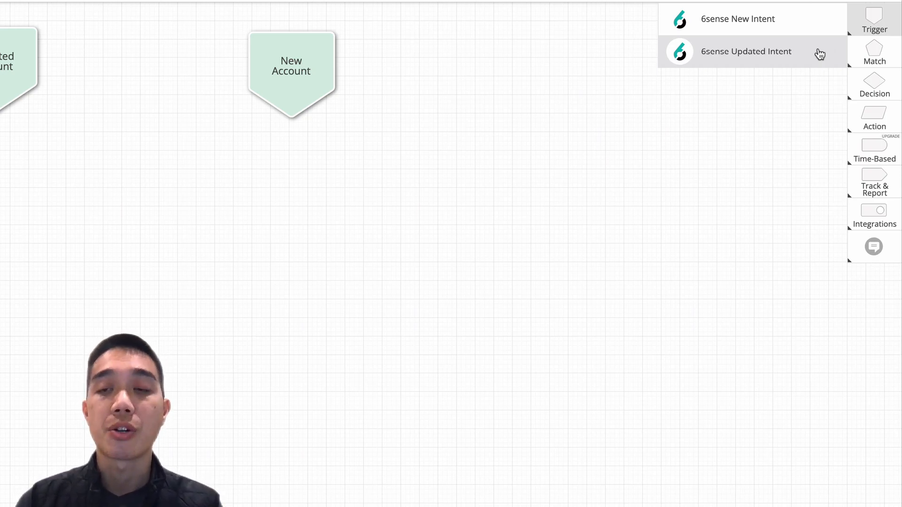
mouse_move(723, 62)
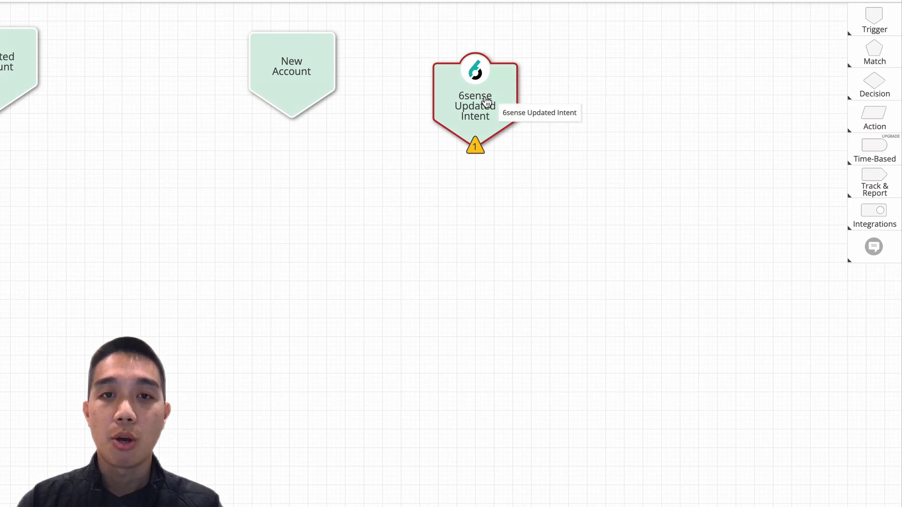
click(475, 98)
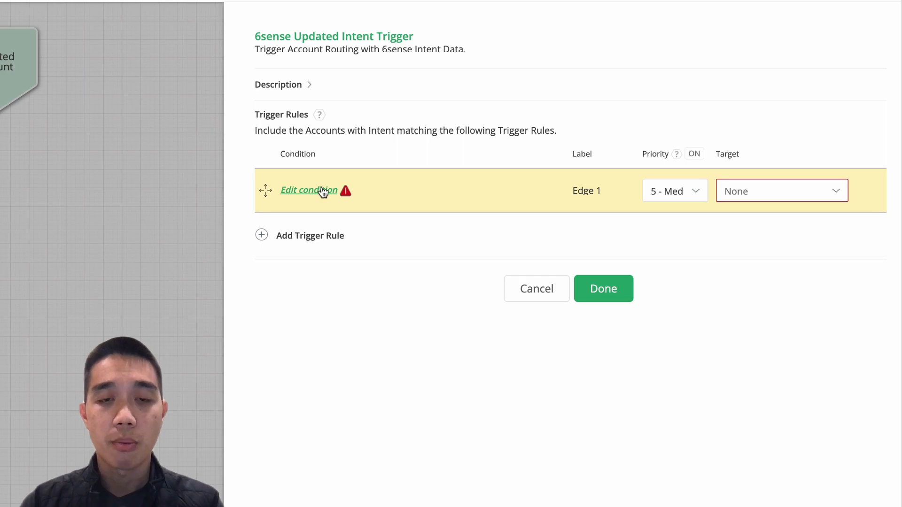
Define the rule condition: 6sense Account Buying Stage equals Decision, Purchase
click(308, 189)
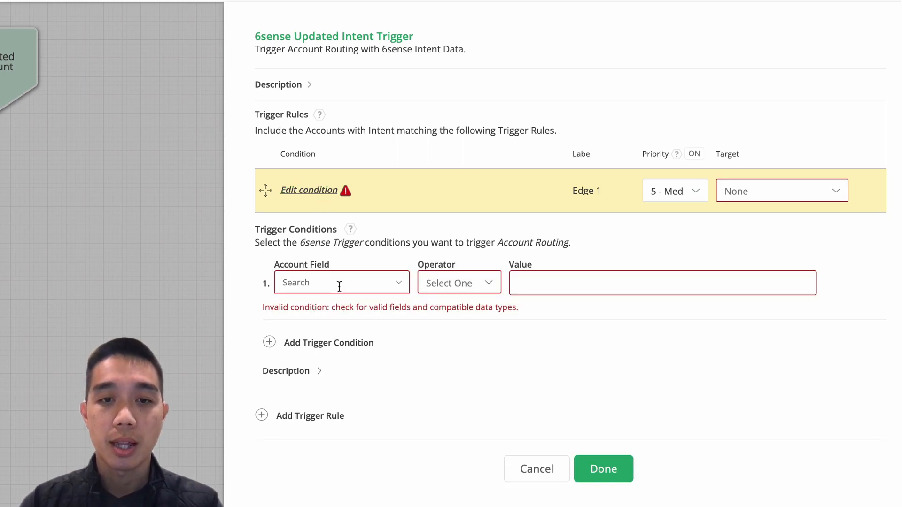
click(342, 282)
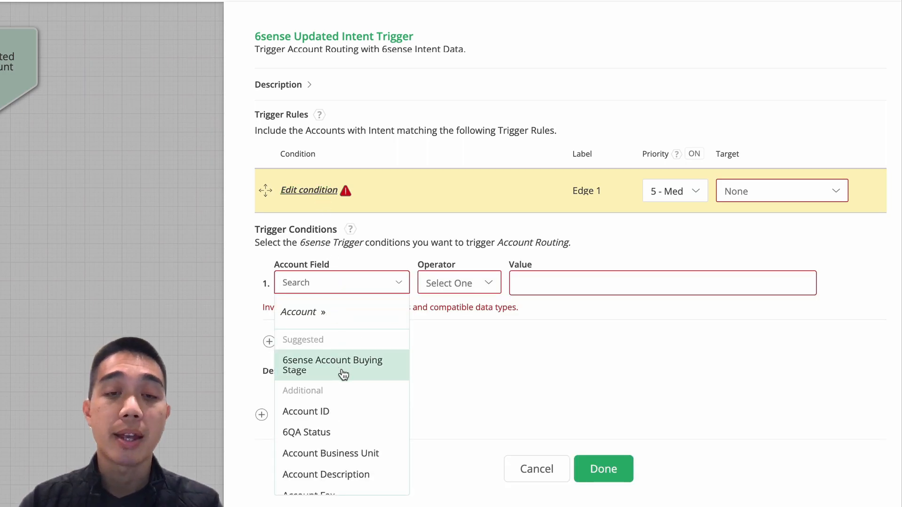
click(332, 365)
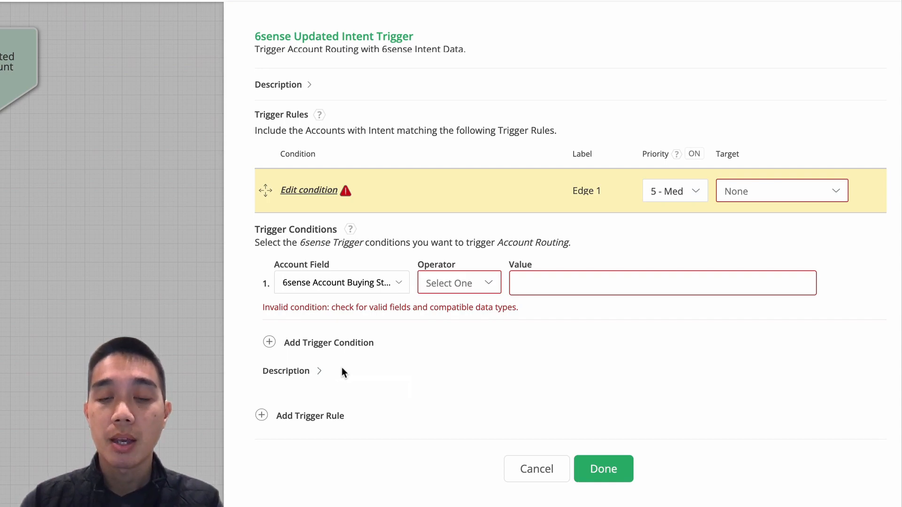
click(458, 283)
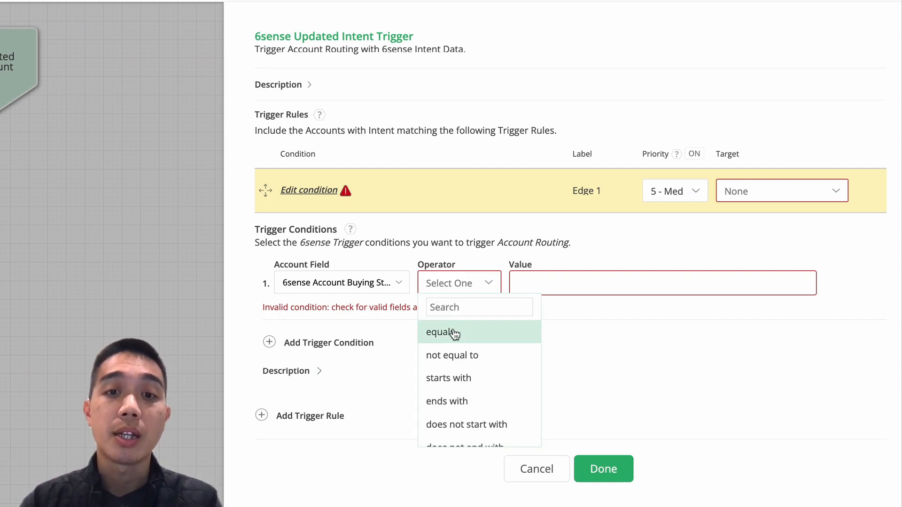
click(438, 333)
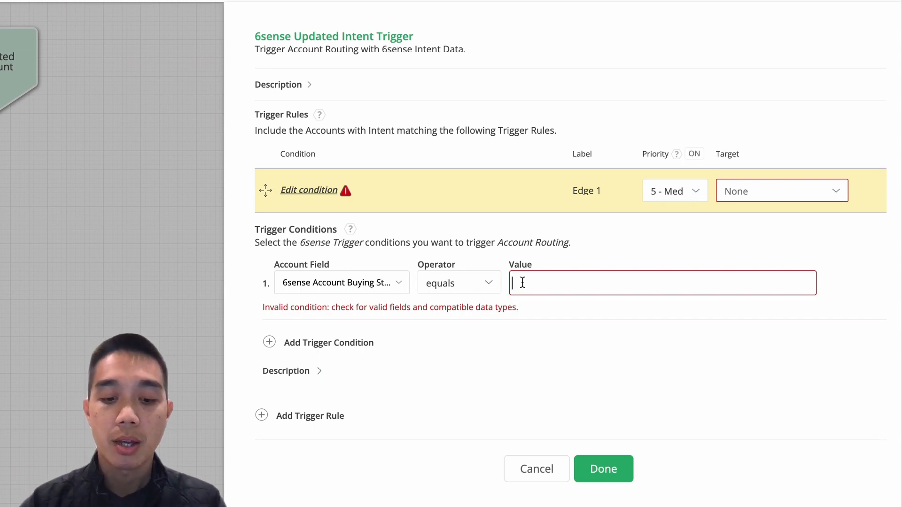
text(Decision, P)
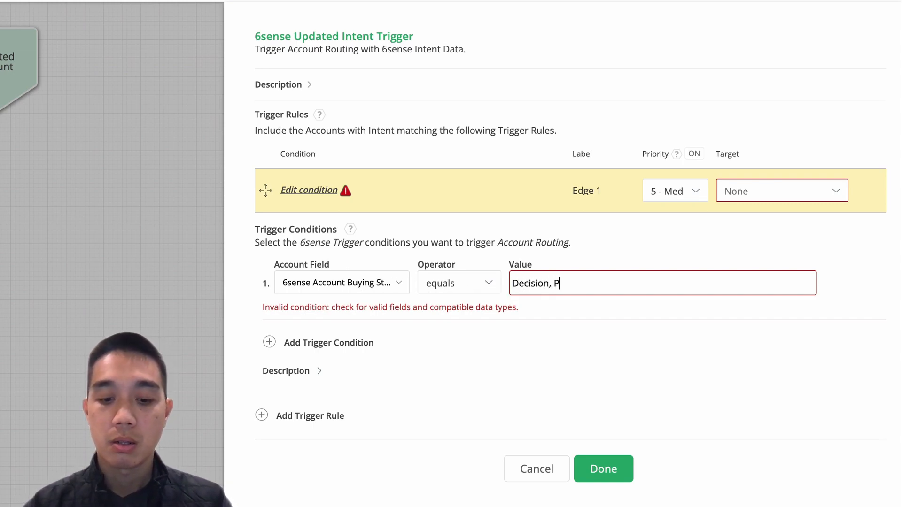
text(urcha)
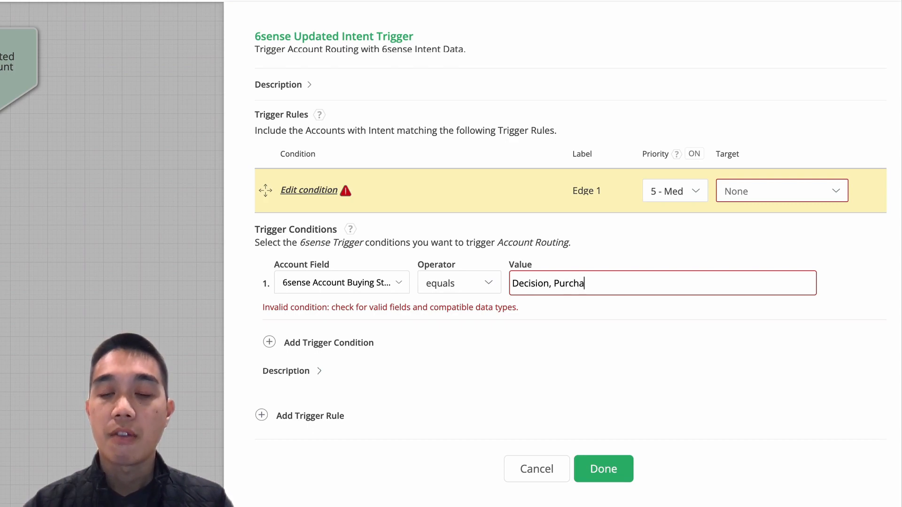
text(se)
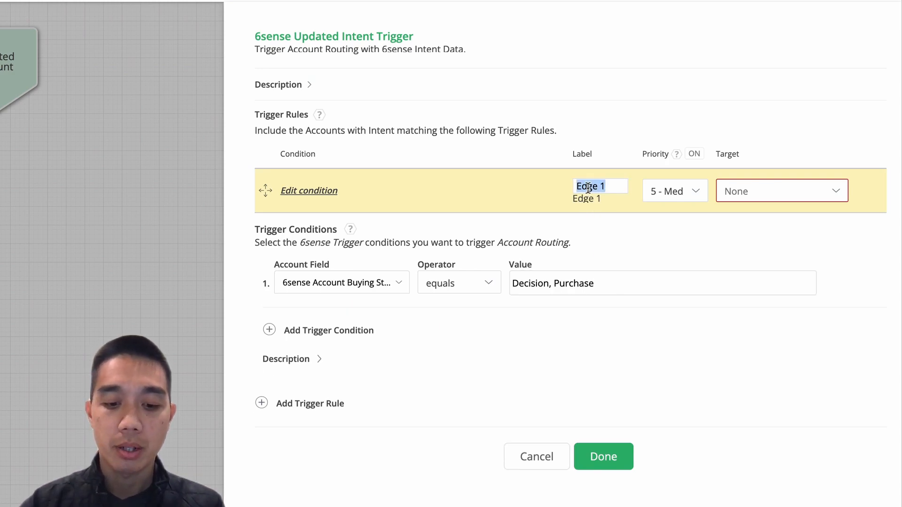
Name the trigger rule '6Sense Decision or Purchase' and save the trigger settings
text(^s)
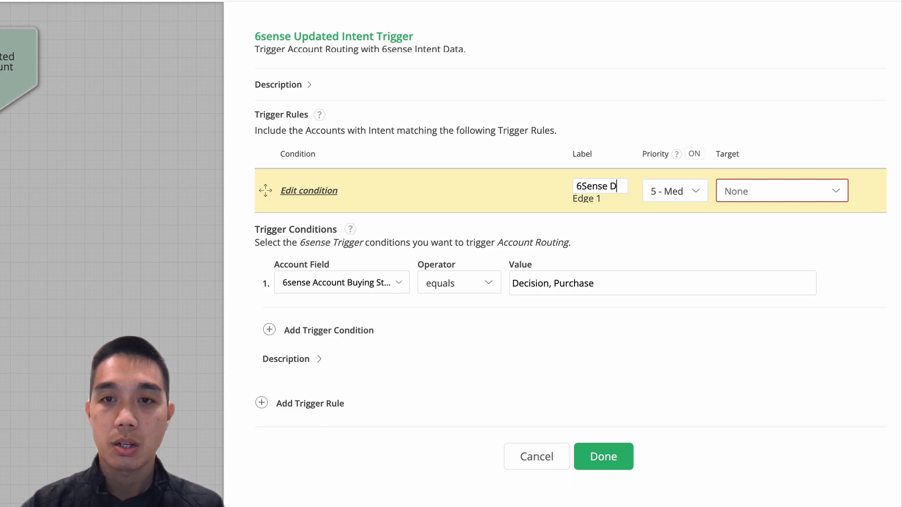
text(Decision or)
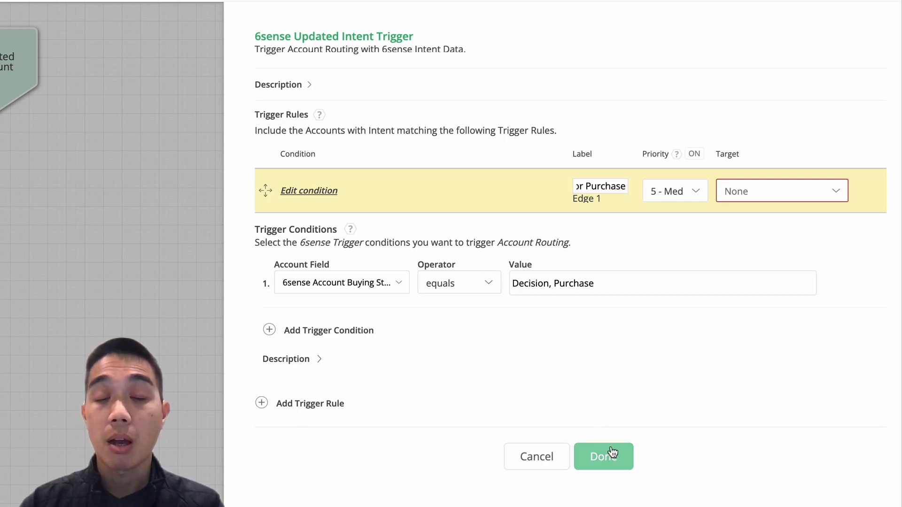
mouse_move(252, 337)
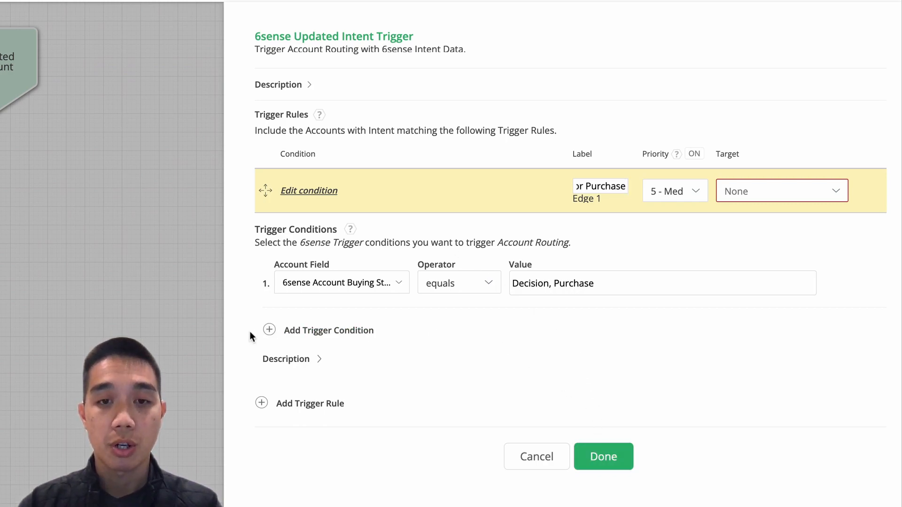
mouse_move(524, 433)
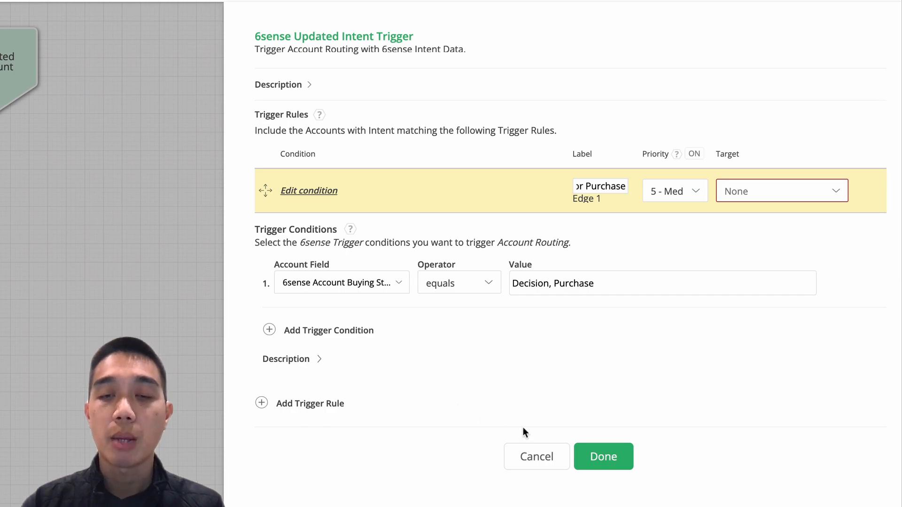
mouse_move(594, 465)
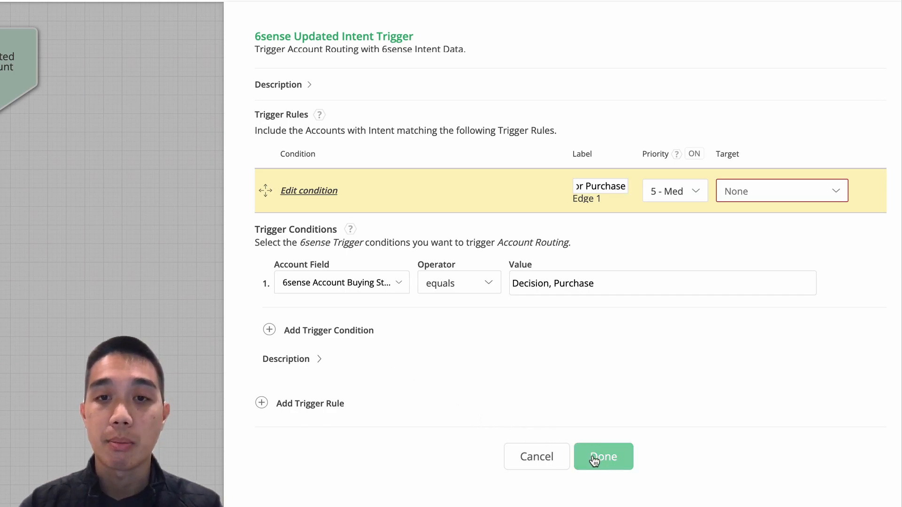
click(603, 457)
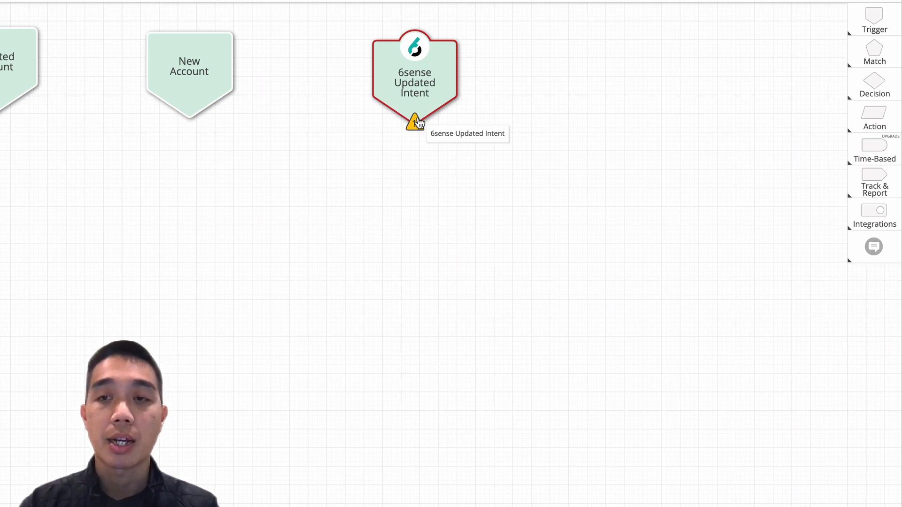
mouse_move(513, 111)
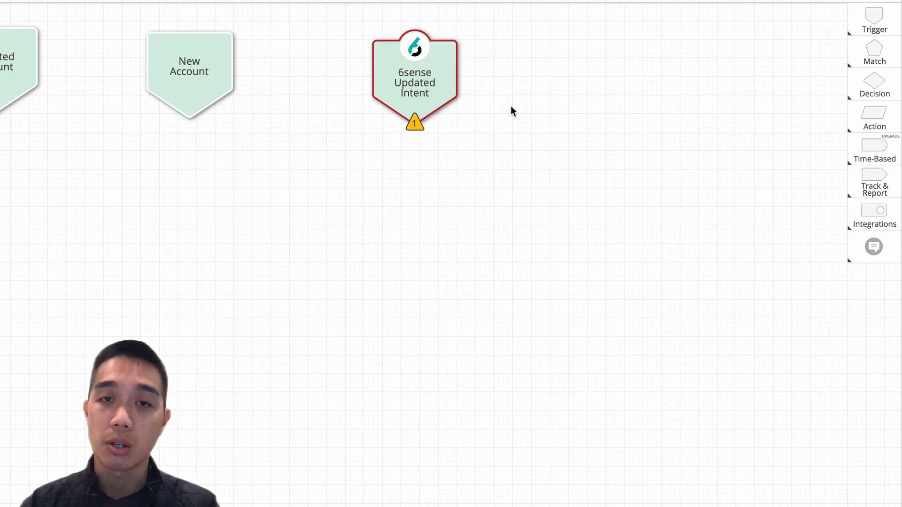
mouse_move(674, 76)
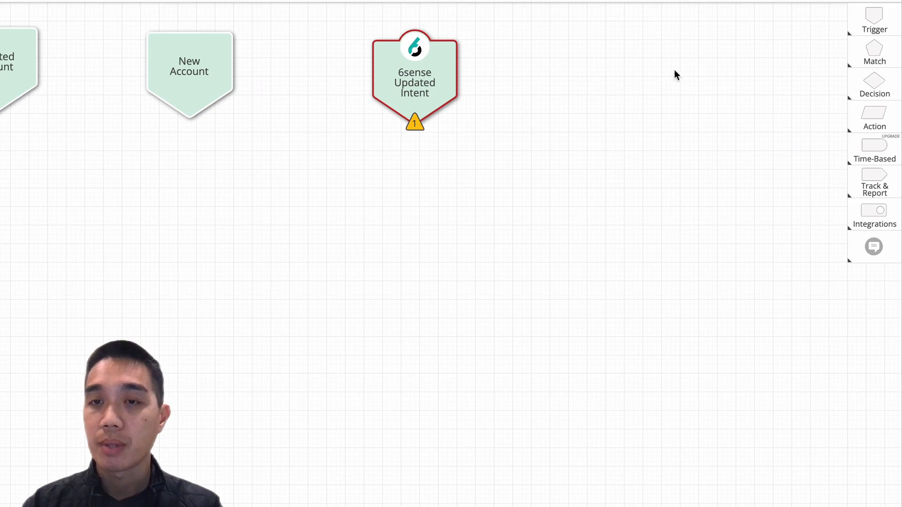
Add an Account True/False decision under the trigger and bring up its settings
click(876, 84)
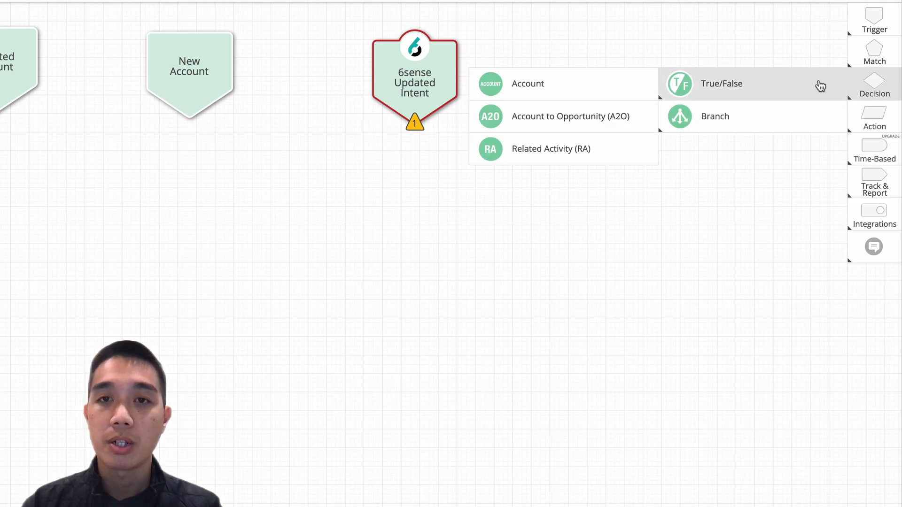
click(723, 84)
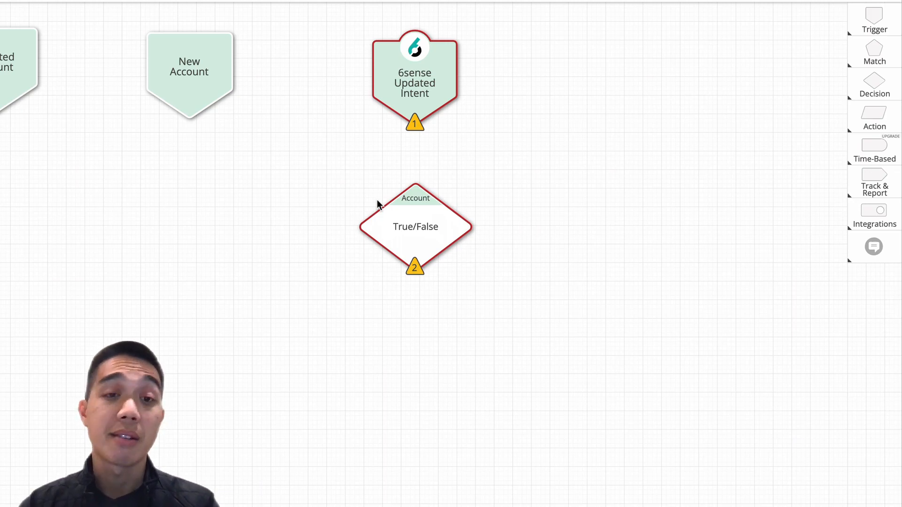
mouse_move(449, 179)
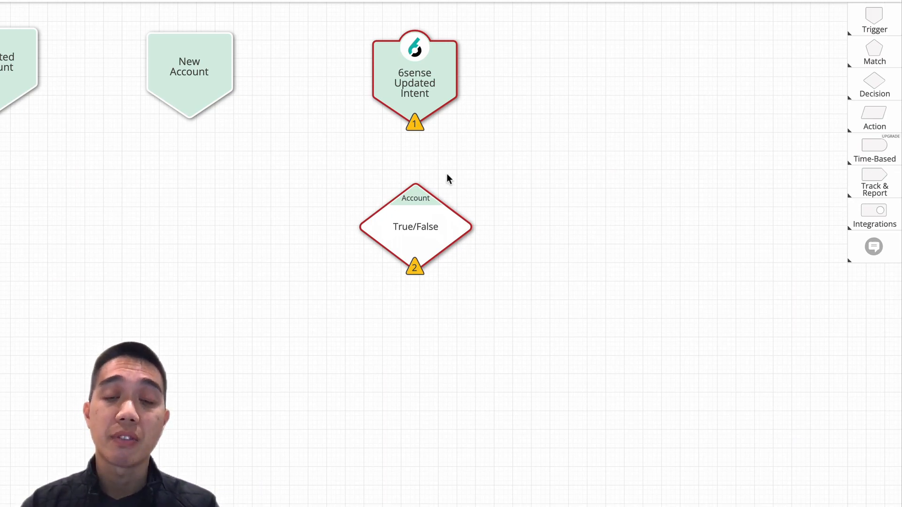
mouse_move(466, 163)
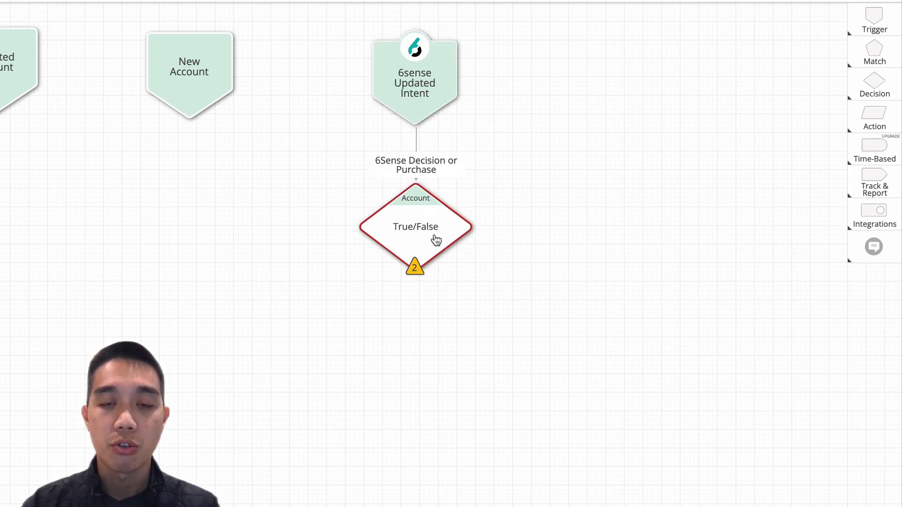
click(415, 226)
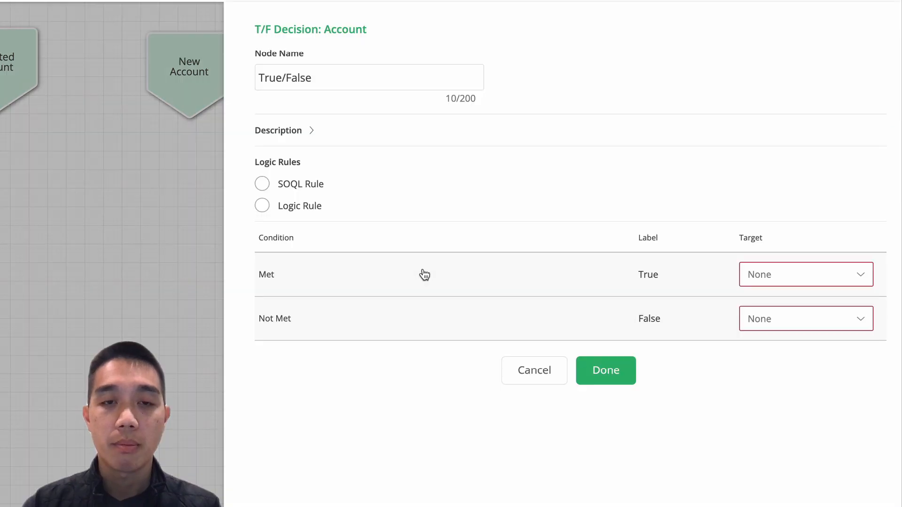
Build the first rule condition on the account Owner User ID field
click(262, 206)
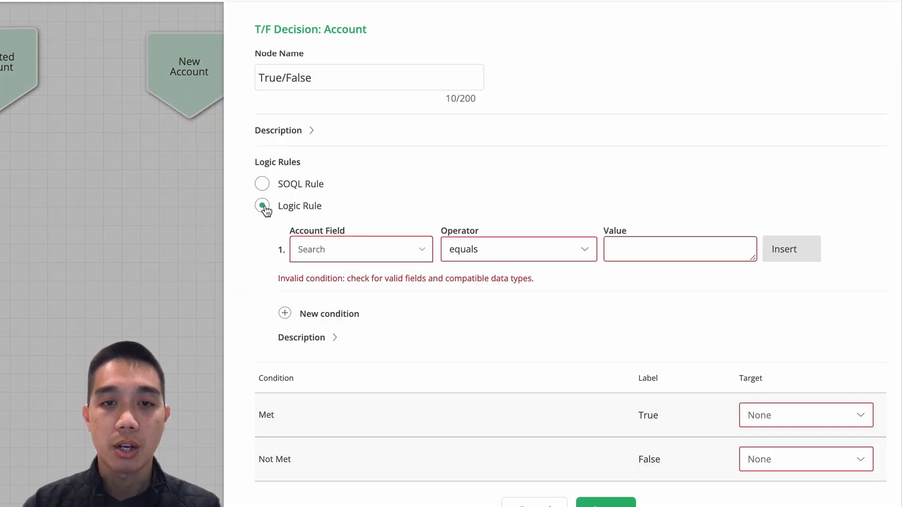
click(357, 250)
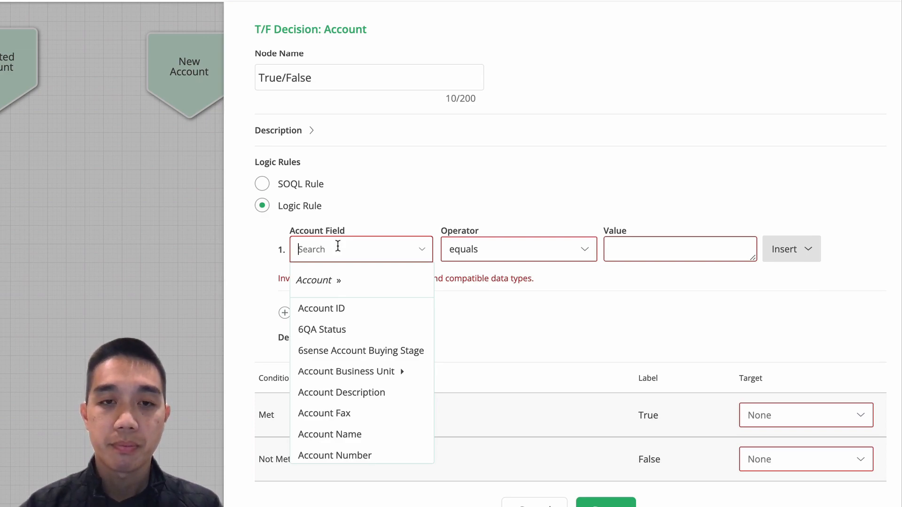
text(u)
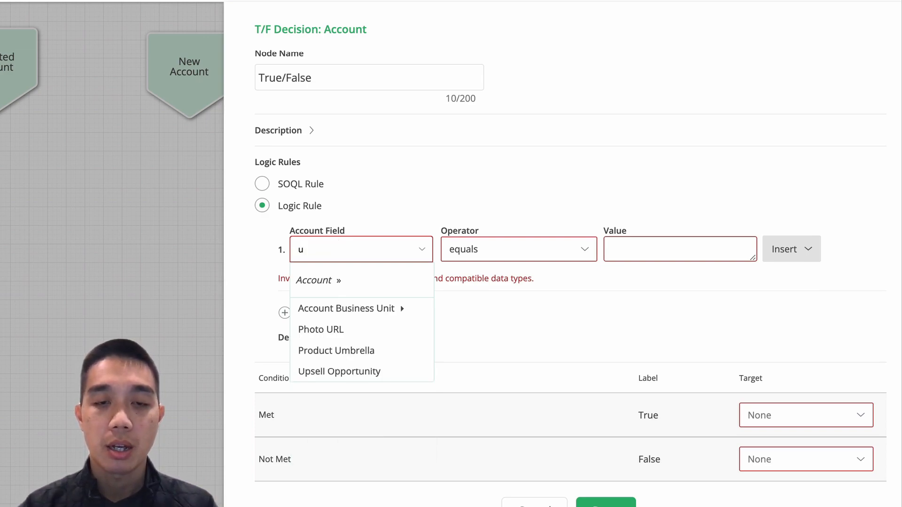
text(ow)
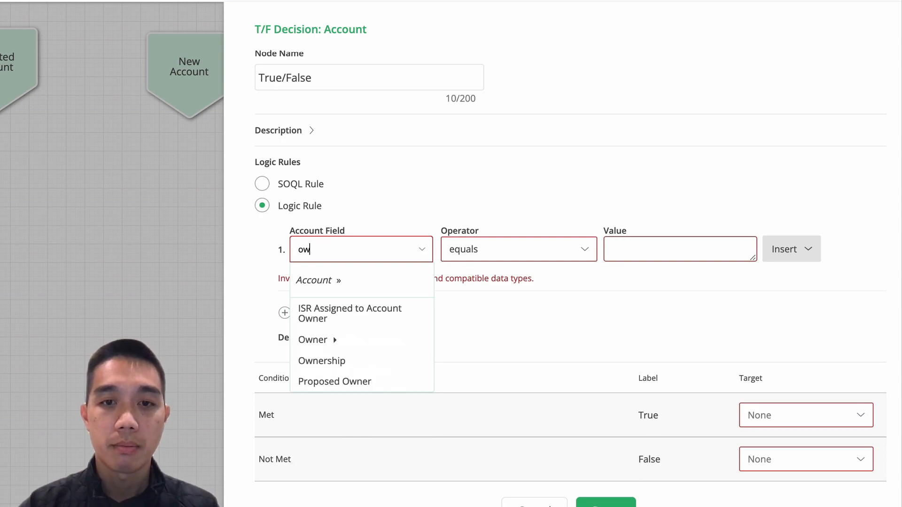
click(312, 340)
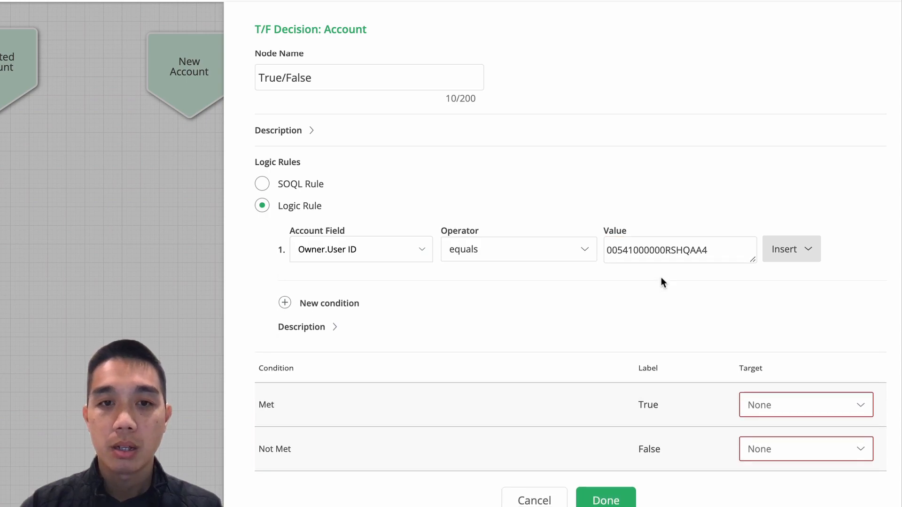
Add a second OR condition: Owner Active equals False
click(285, 302)
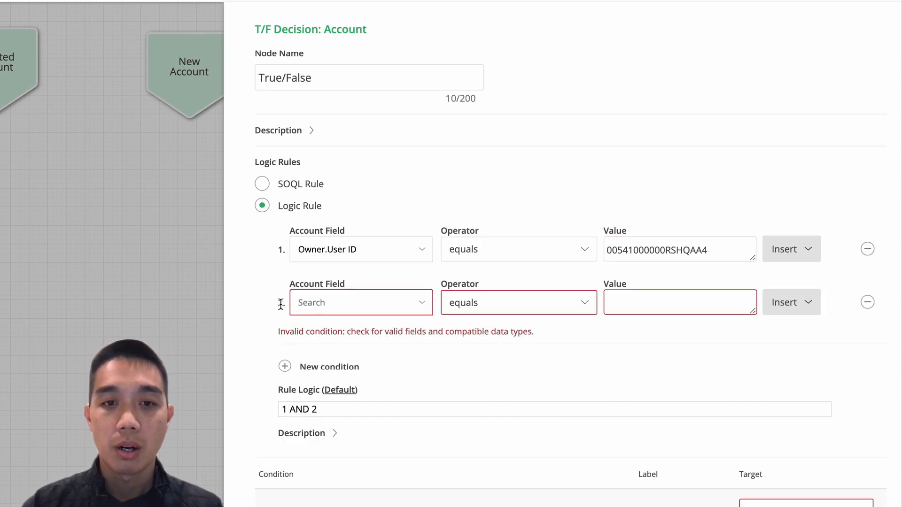
double_click(299, 410)
text(O)
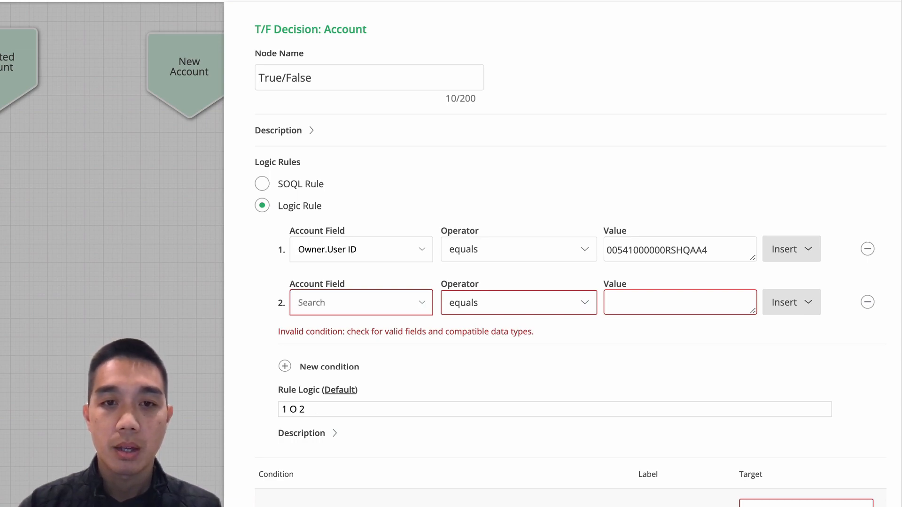
click(360, 302)
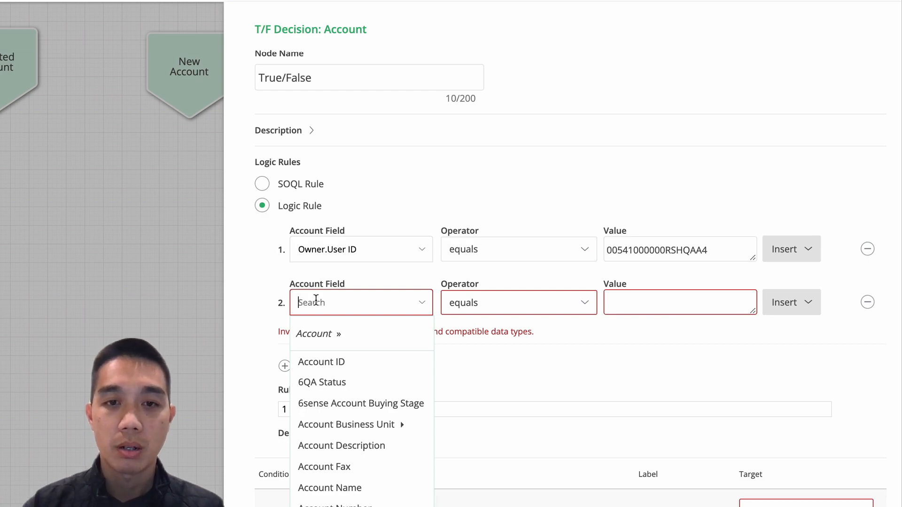
text(own)
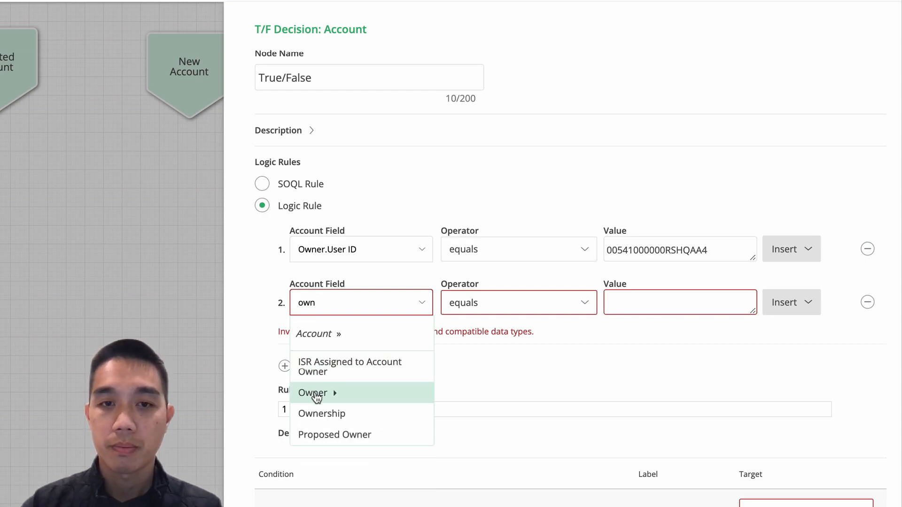
click(313, 393)
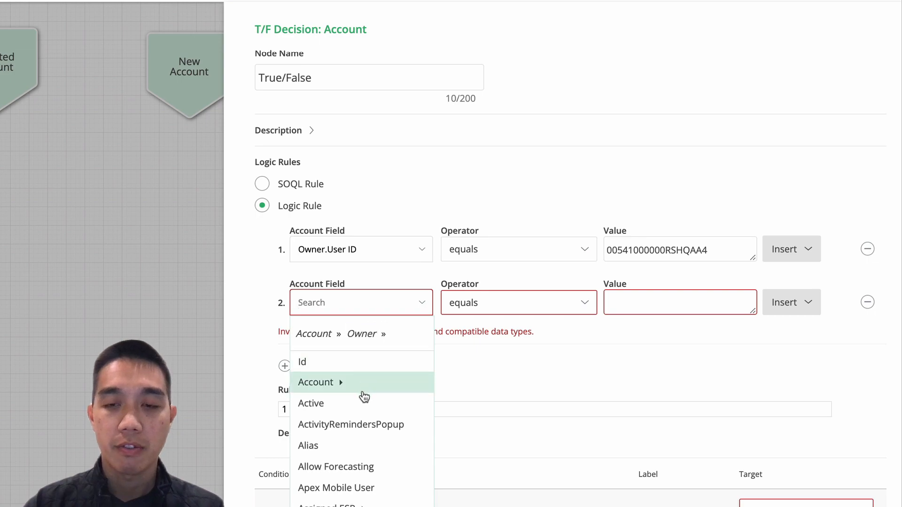
click(310, 404)
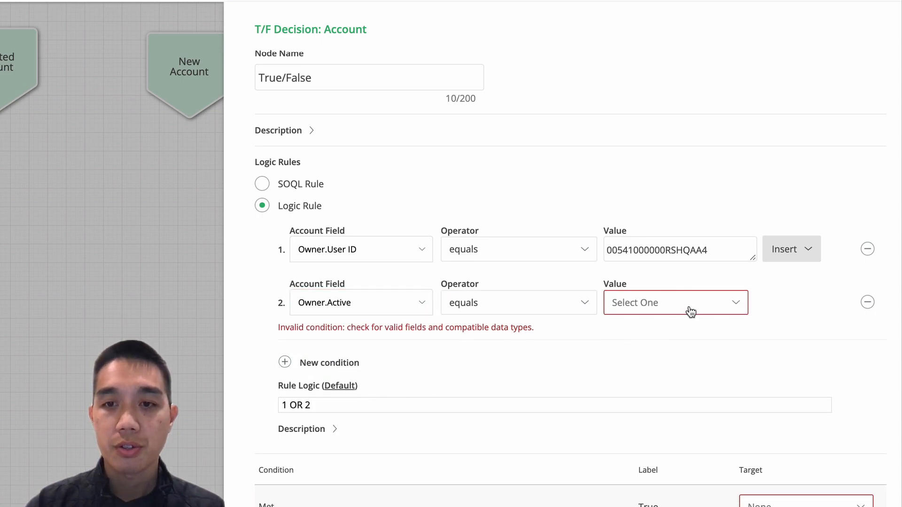
click(675, 303)
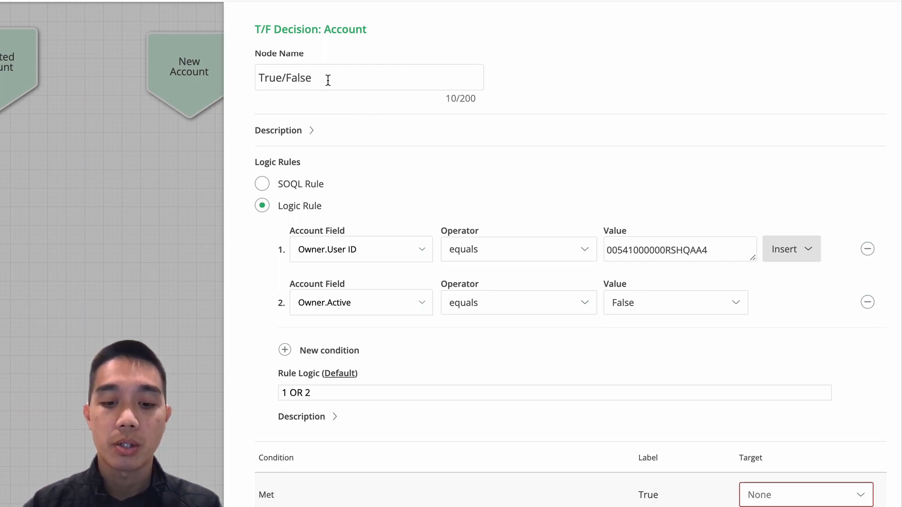
Replace the node name 'True/False' with 'Owned by Admin or Inactive'
double_click(285, 78)
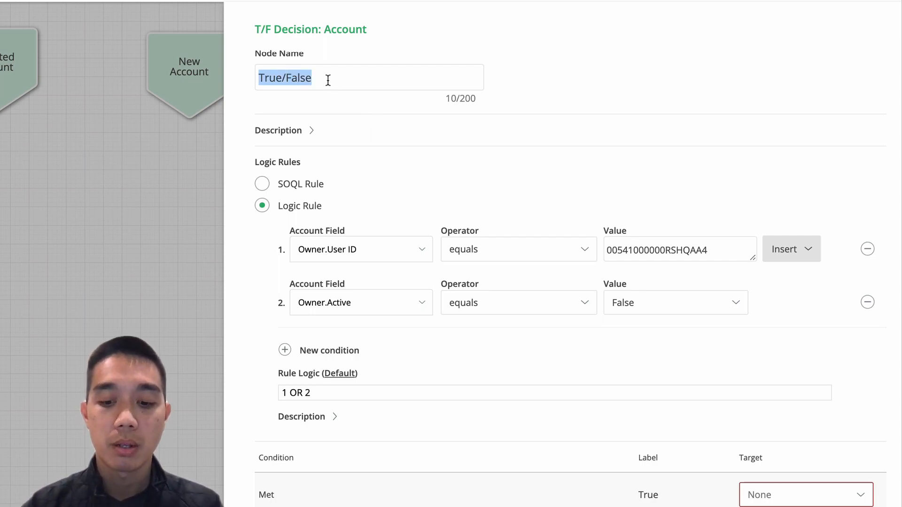
text(Owned by Admin or)
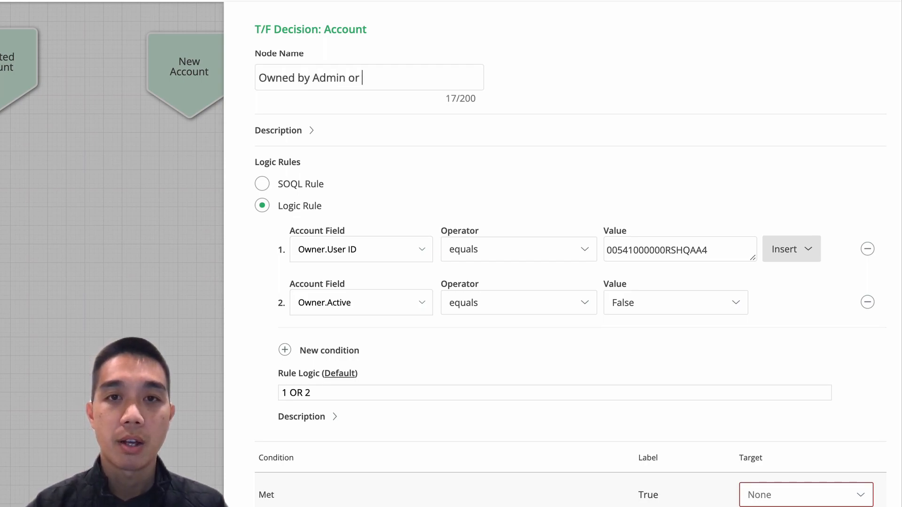
text(Inactive)
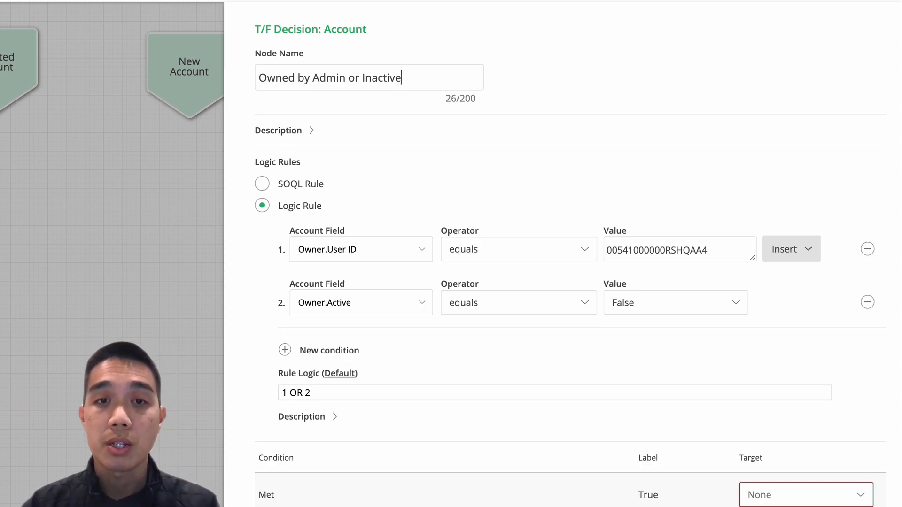
mouse_move(470, 170)
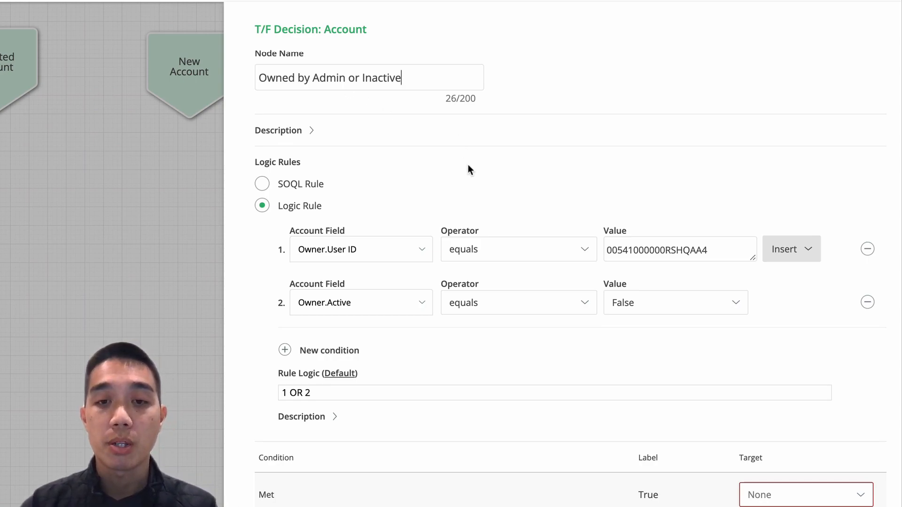
scroll(down, 3)
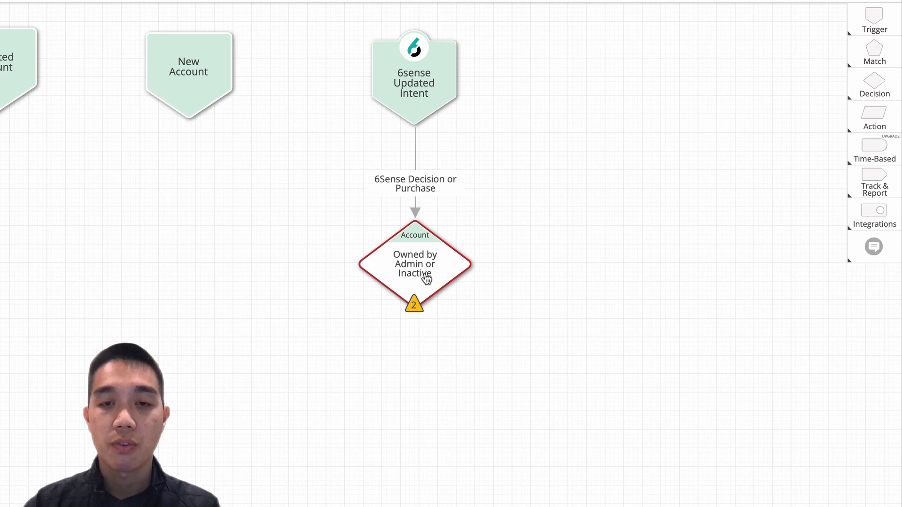
mouse_move(507, 323)
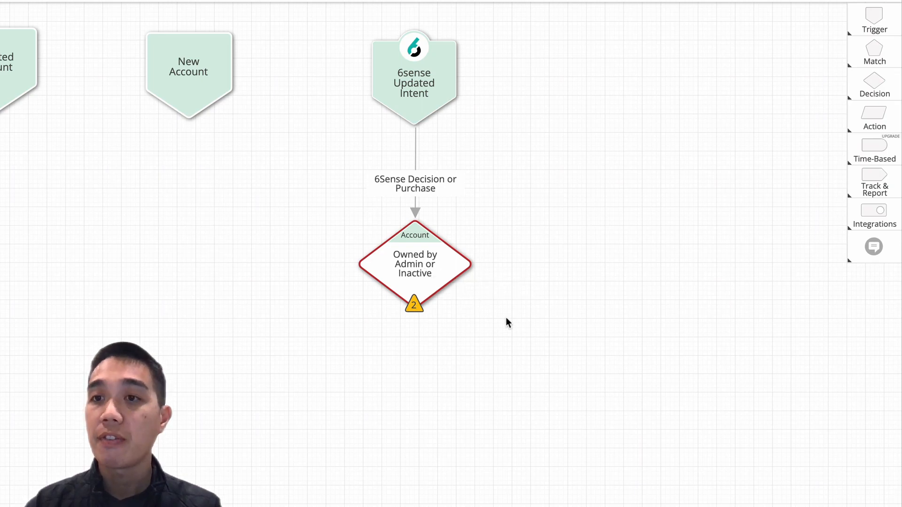
Add a Round Robin action node from the Action palette, opening its settings
click(874, 119)
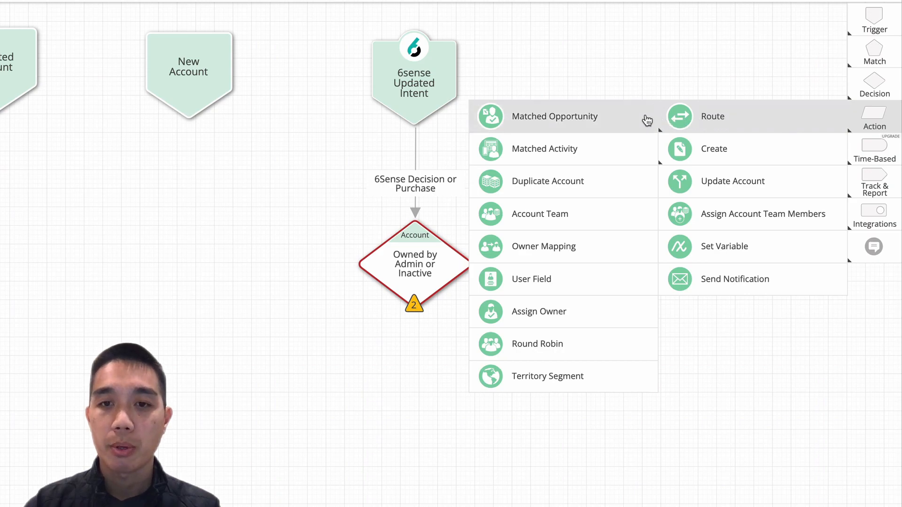
click(536, 344)
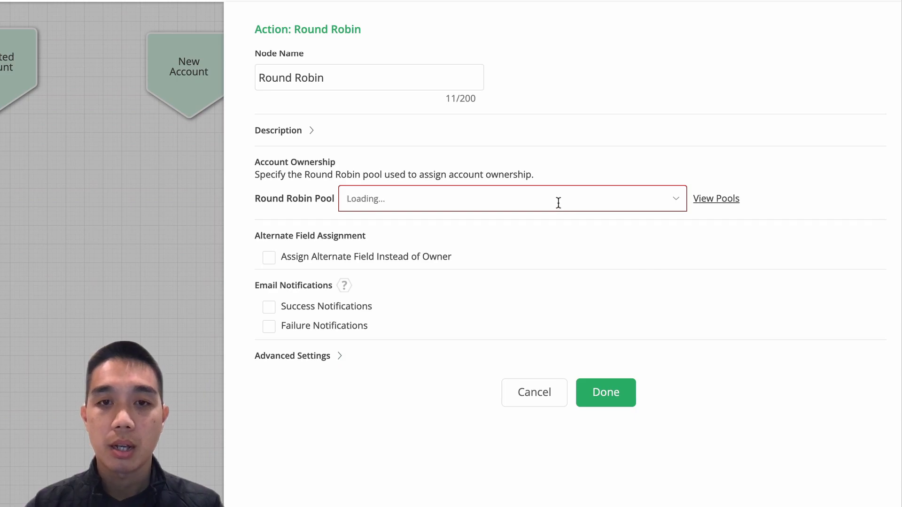
Assign the Sales Rep Account RR pool, name the node 'Sales Rep Round Robin', and save
click(511, 199)
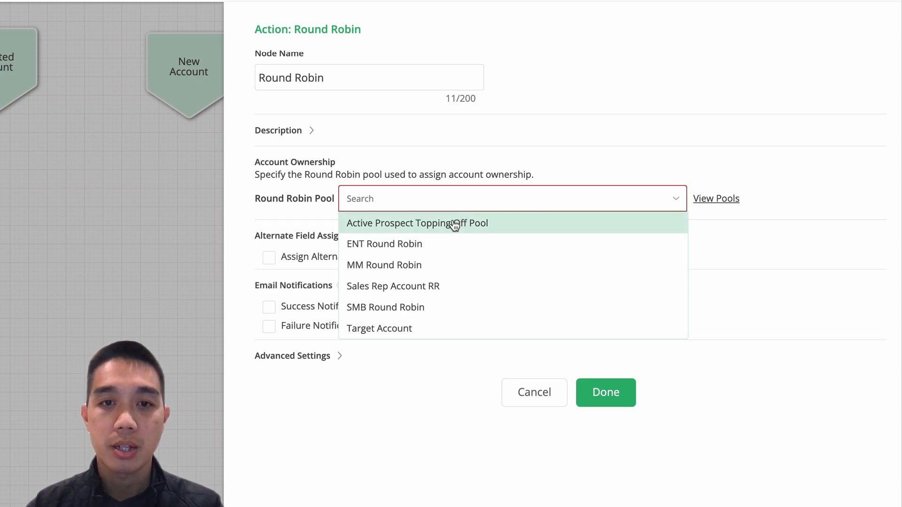
click(393, 285)
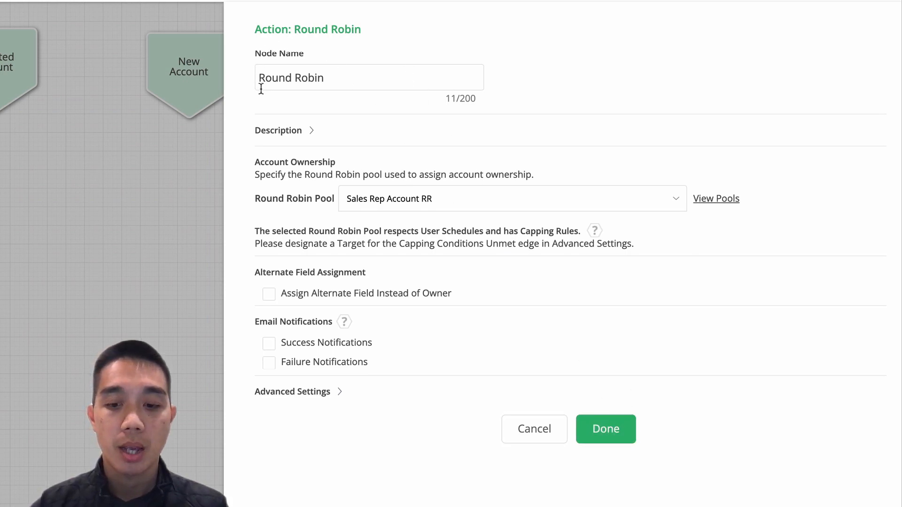
text(Sales Rep)
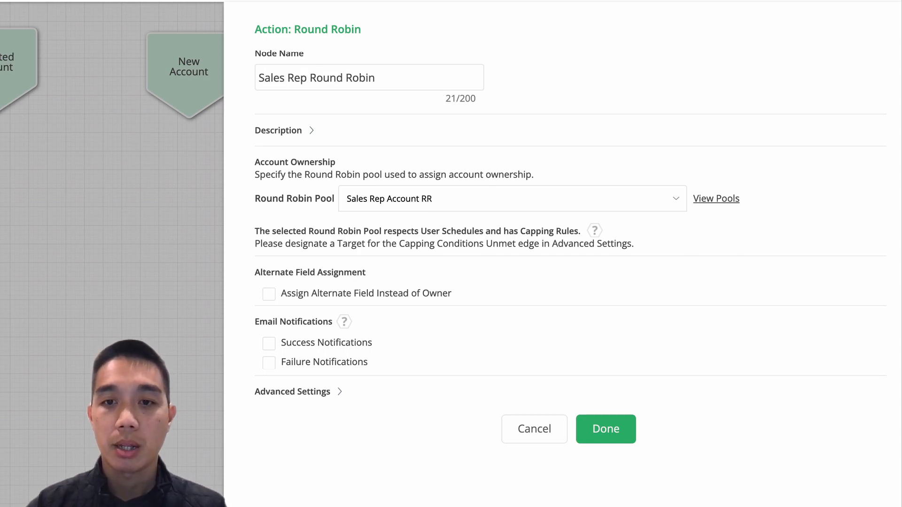
click(605, 428)
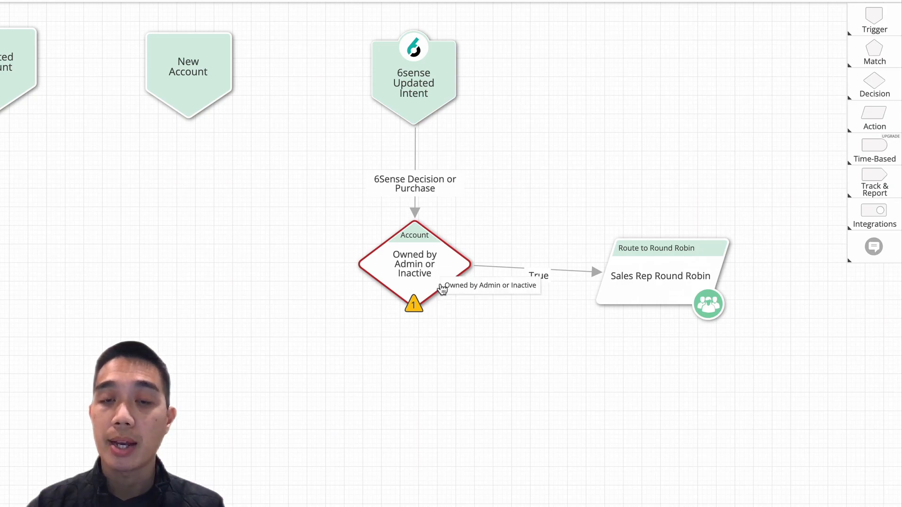
mouse_move(419, 277)
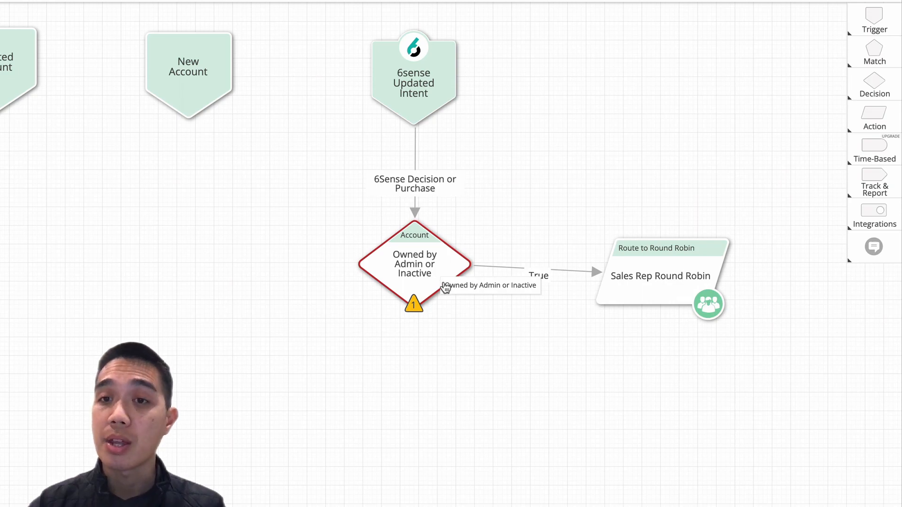
mouse_move(763, 201)
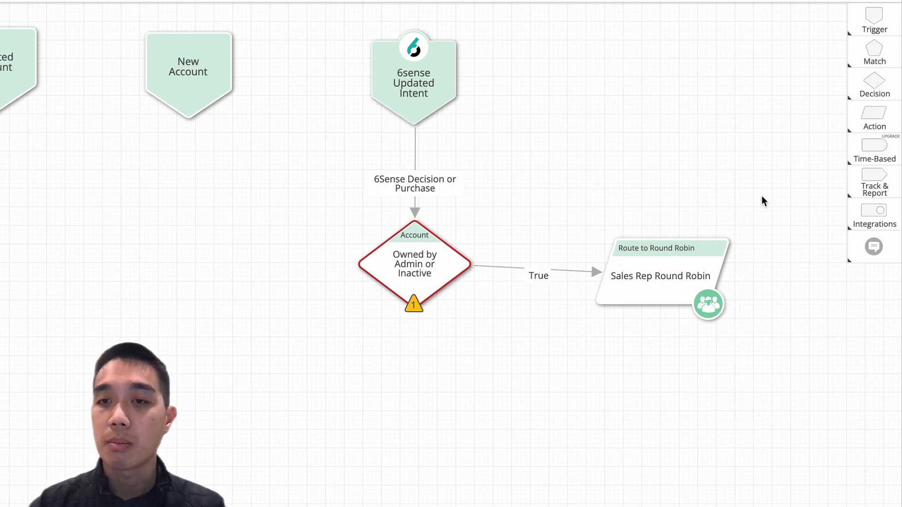
Add a Send Notification action under the decision's False edge
click(876, 115)
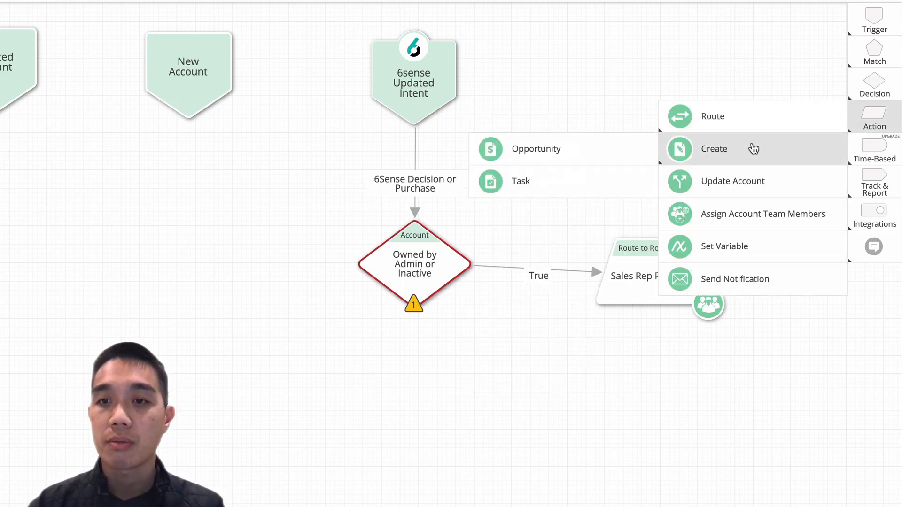
click(735, 279)
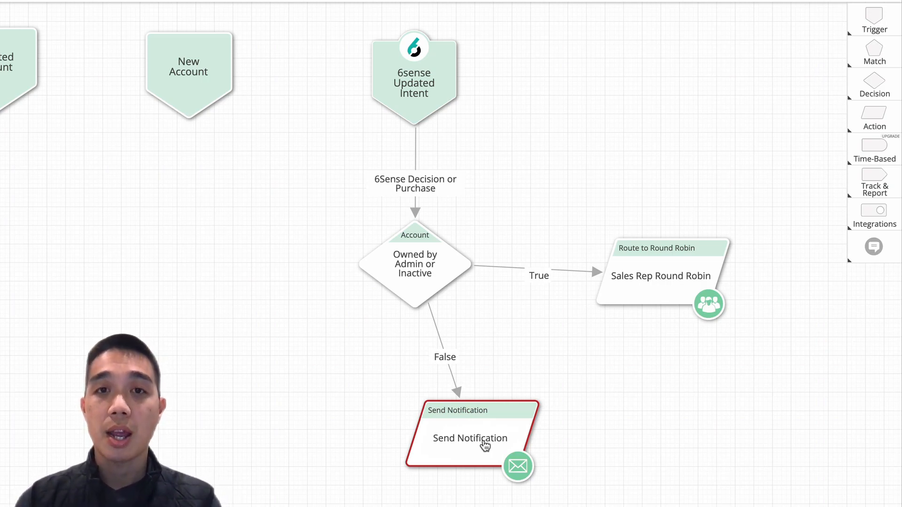
mouse_move(396, 297)
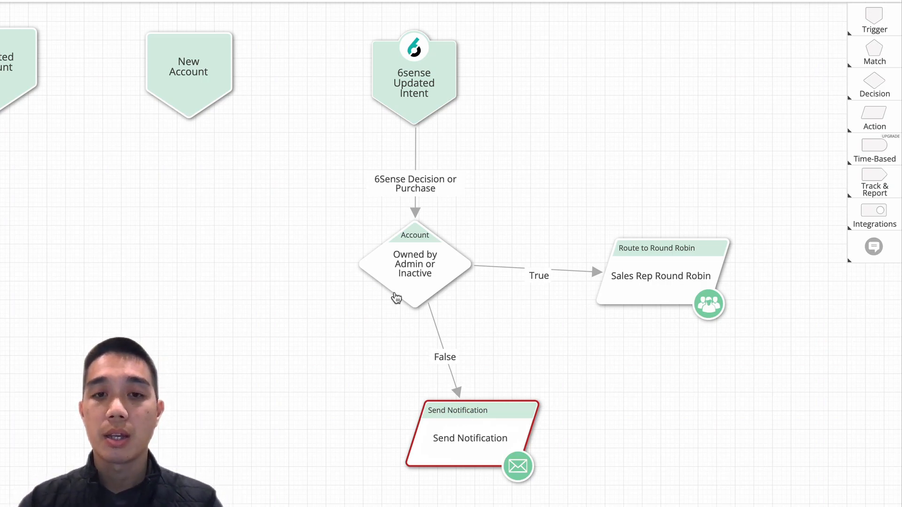
mouse_move(311, 301)
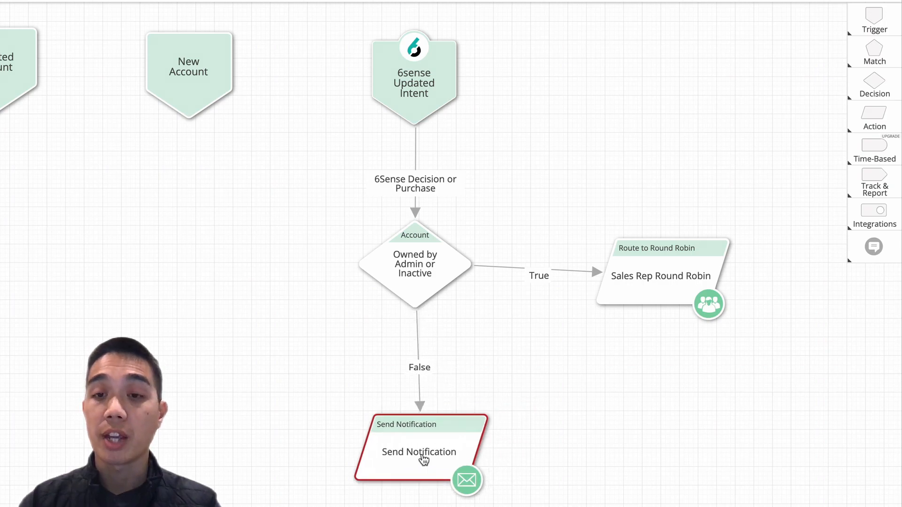
mouse_move(515, 315)
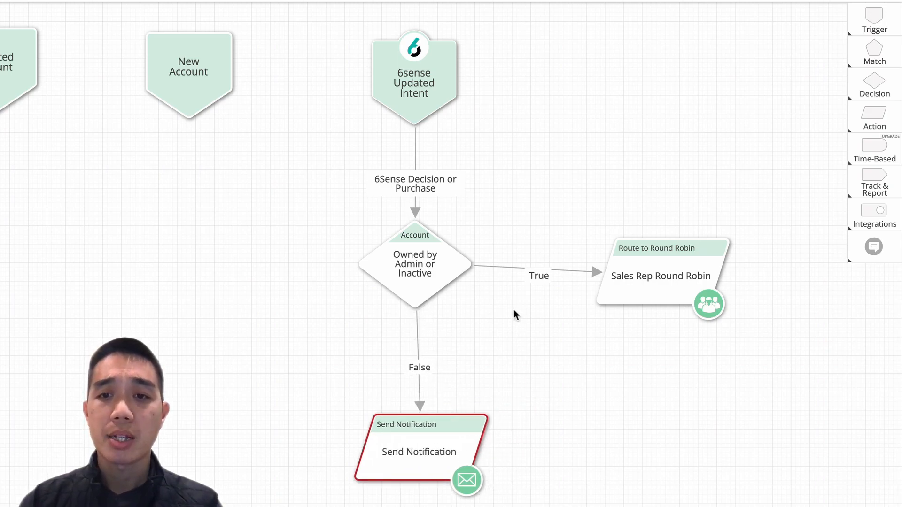
mouse_move(451, 456)
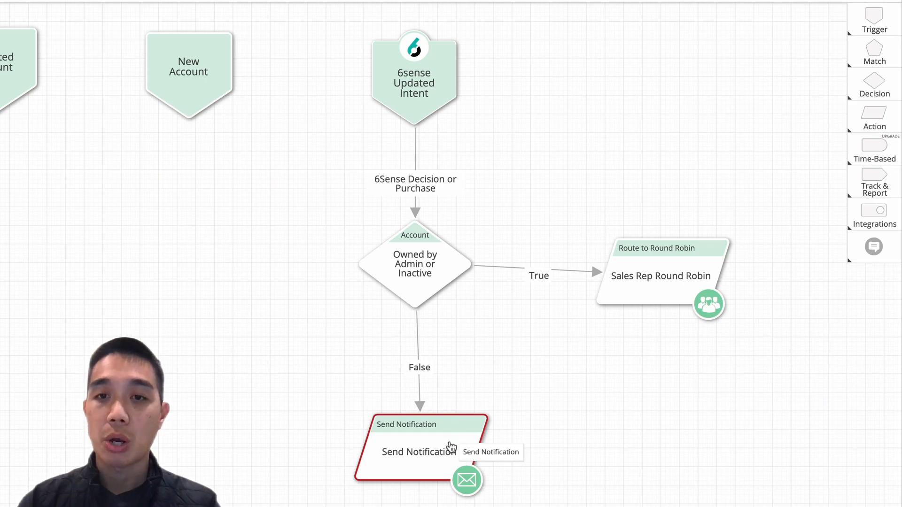
Drag the action nodes apart so the True and False branches read clearly
drag(418, 452, 498, 452)
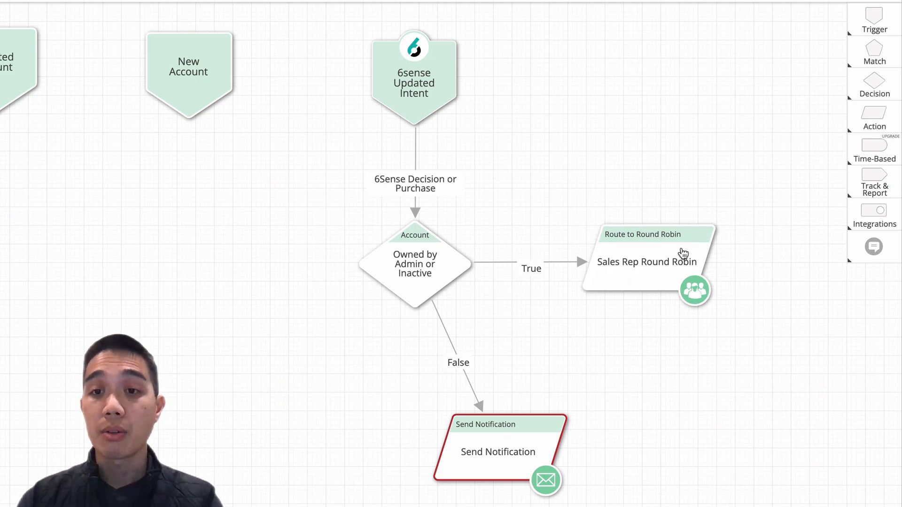
mouse_move(641, 296)
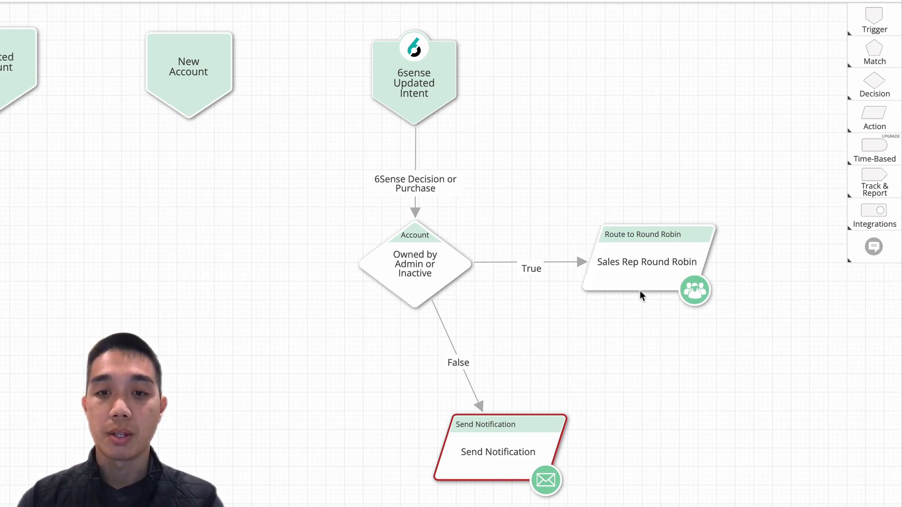
mouse_move(583, 416)
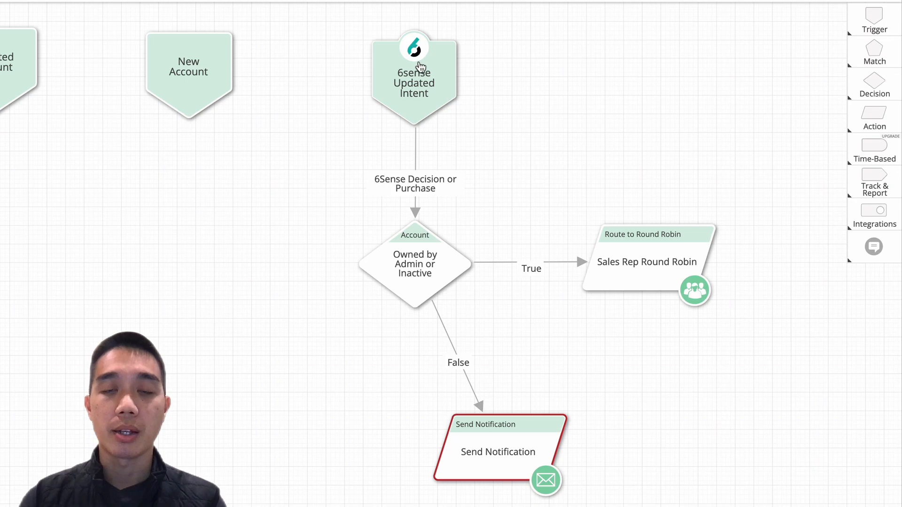
mouse_move(481, 113)
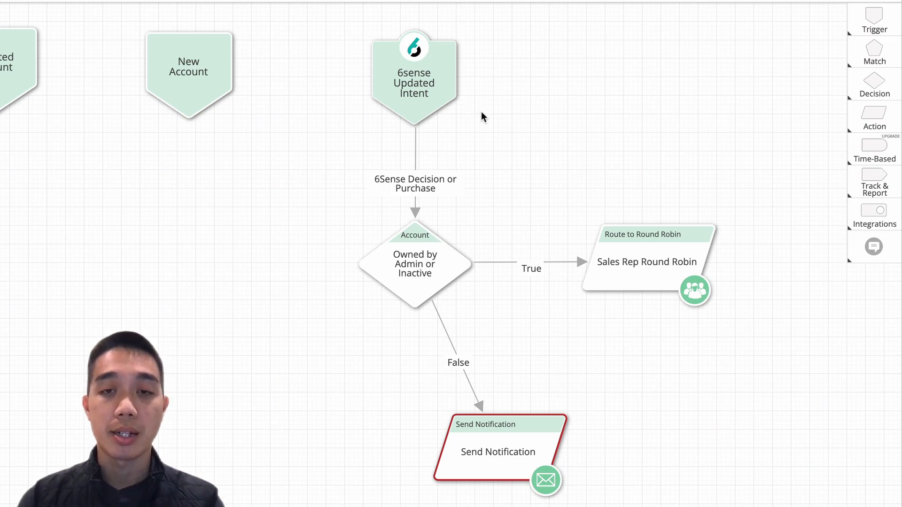
mouse_move(458, 115)
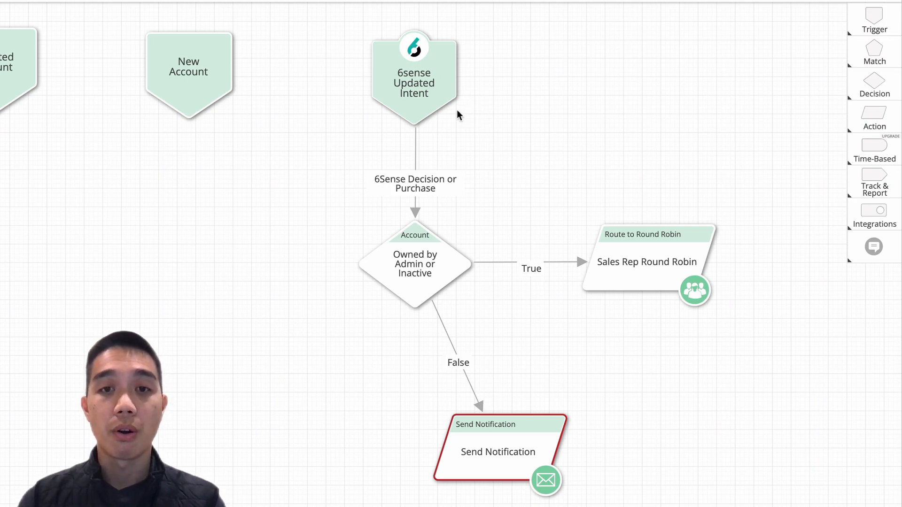